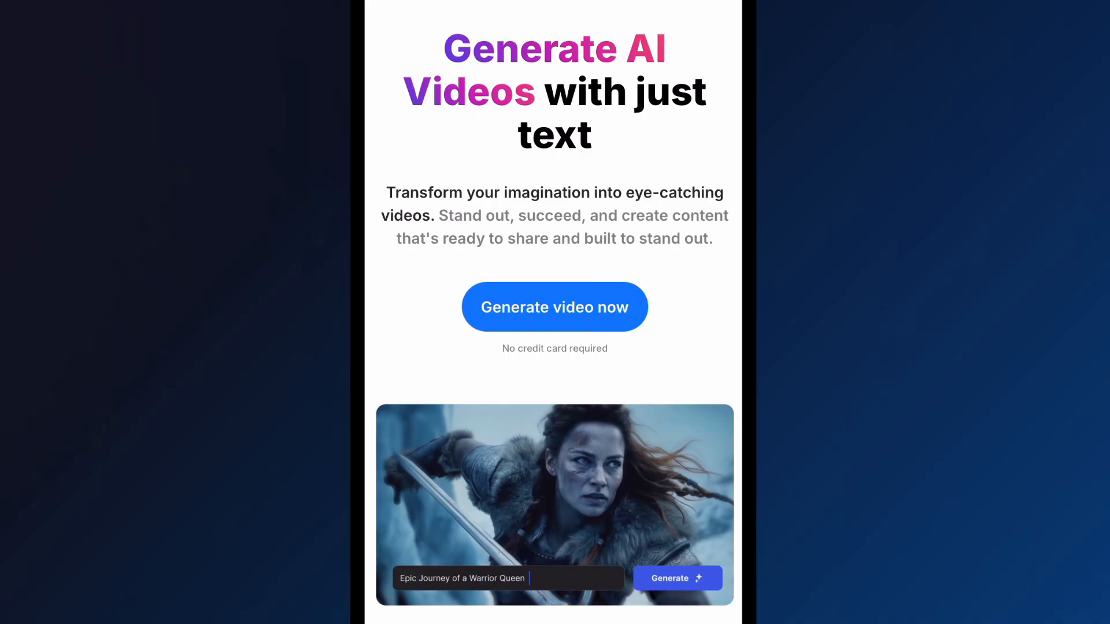
Start 'Generate video now' from the landing page and enter the AI video creation workspace
{"action": "scroll", "scroll_direction": "down", "scroll_amount": 3}
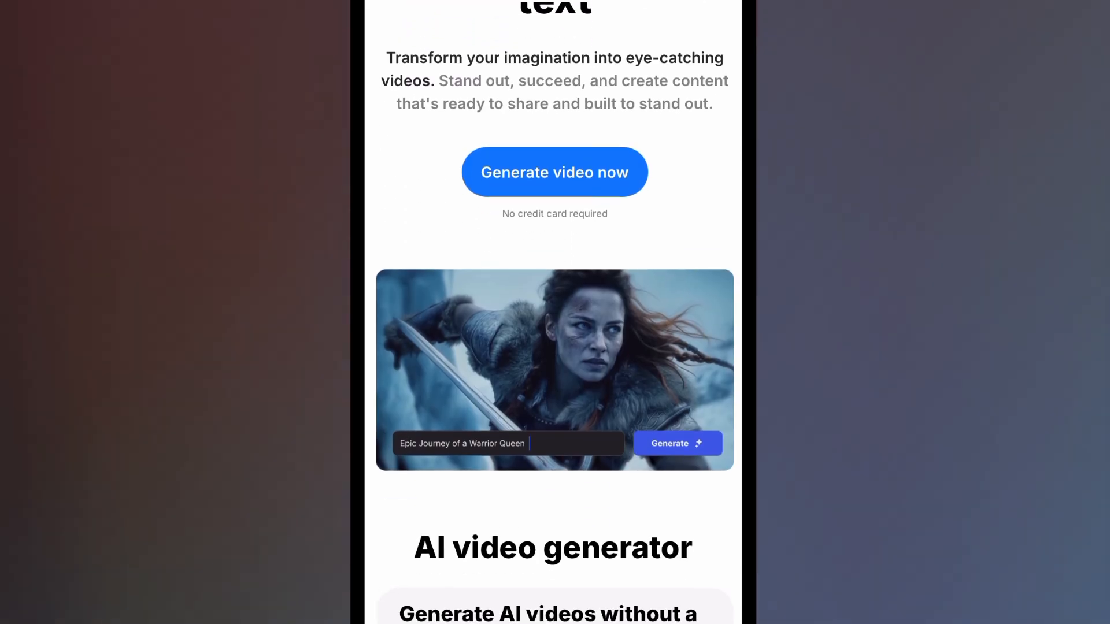
{"action": "scroll", "scroll_direction": "down", "scroll_amount": 3}
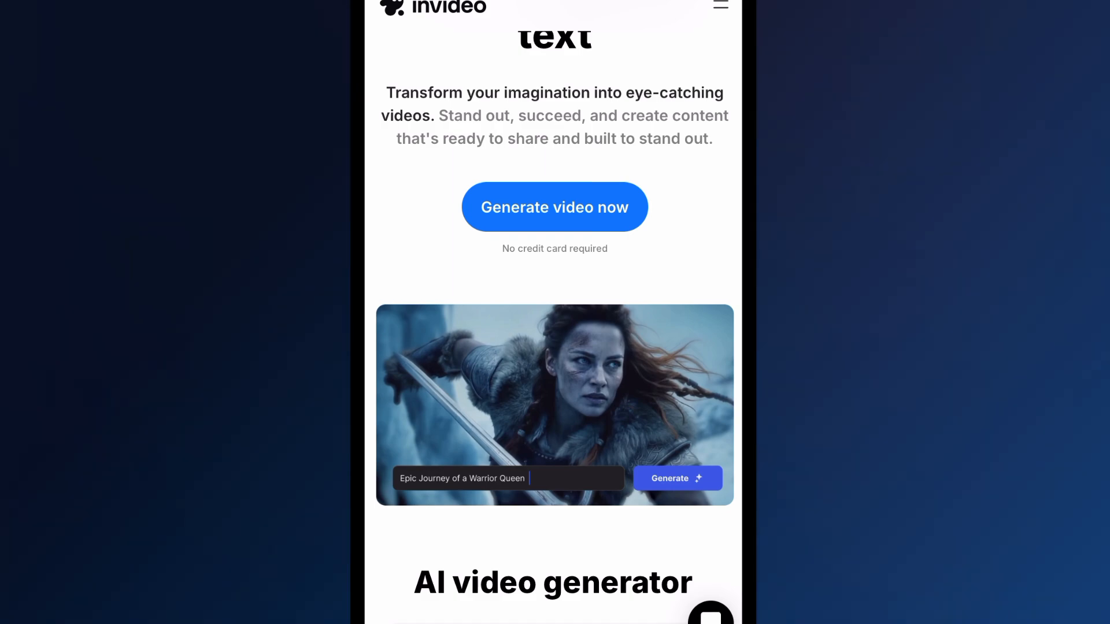
{"action": "scroll", "scroll_direction": "down", "scroll_amount": 3}
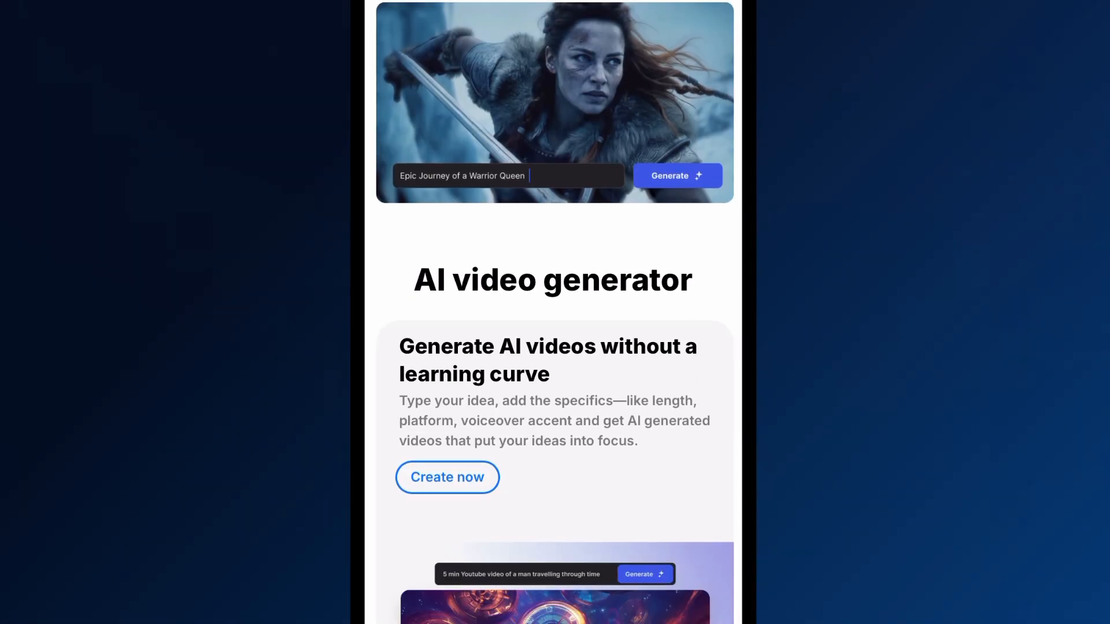
{"action": "scroll", "scroll_direction": "down", "scroll_amount": 3}
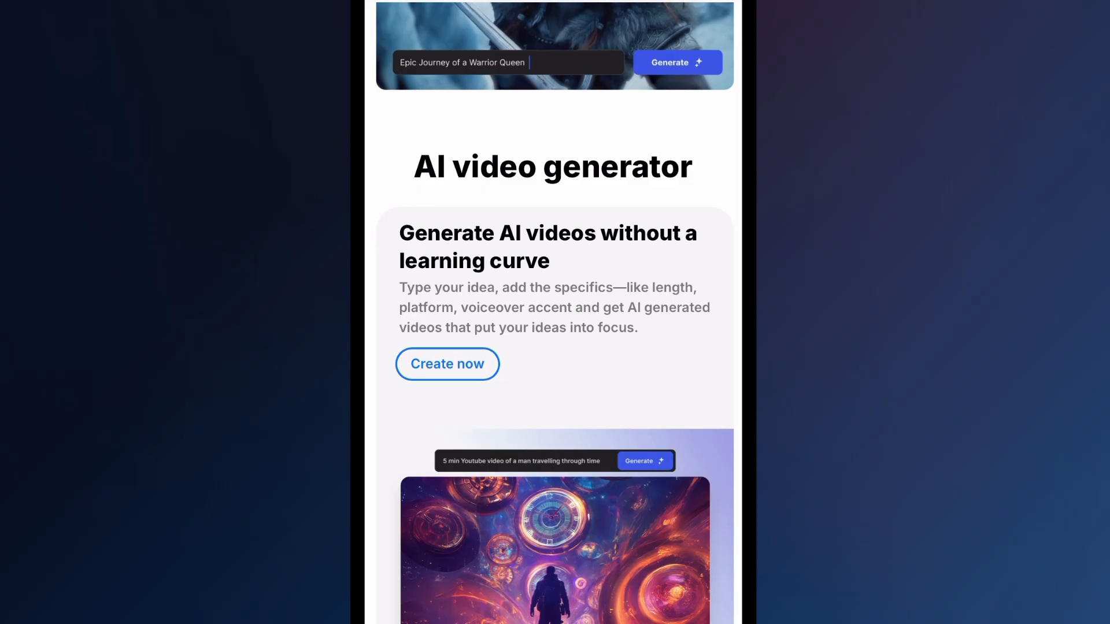
{"action": "scroll", "scroll_direction": "down", "scroll_amount": 3}
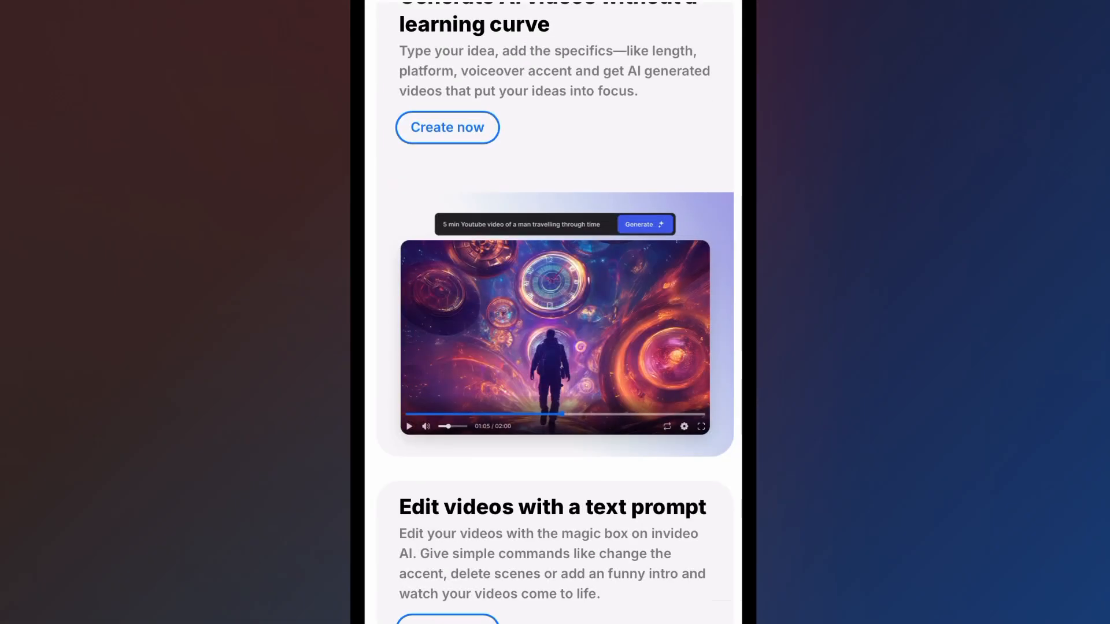
{"action": "scroll", "scroll_direction": "down", "scroll_amount": 3}
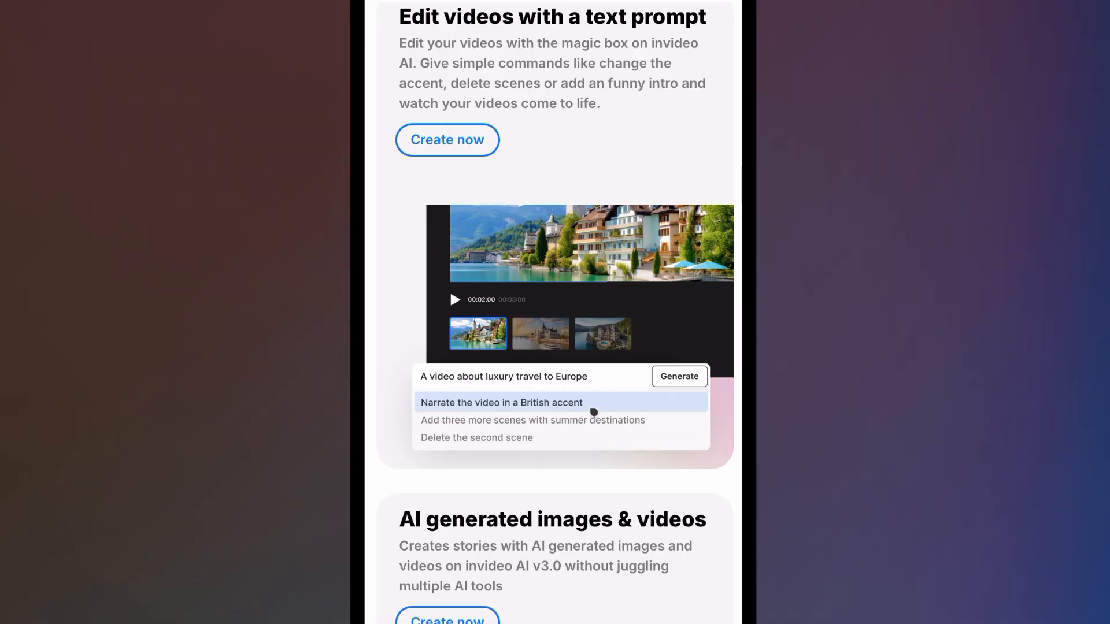
{"action": "scroll", "scroll_direction": "down", "scroll_amount": 3}
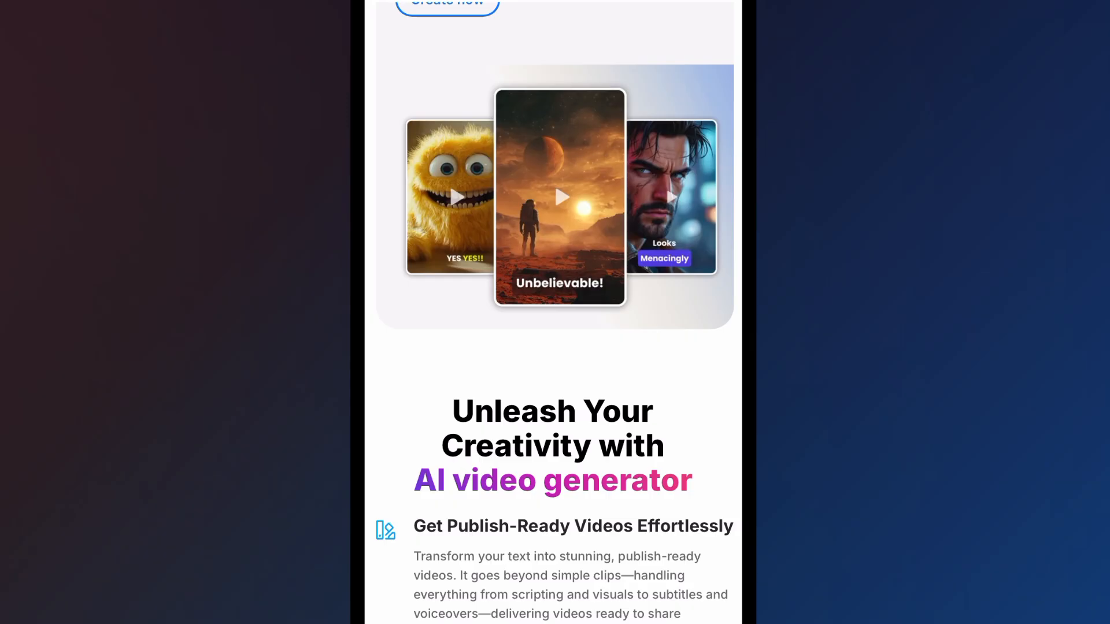
{"action": "scroll", "scroll_direction": "down", "scroll_amount": 3}
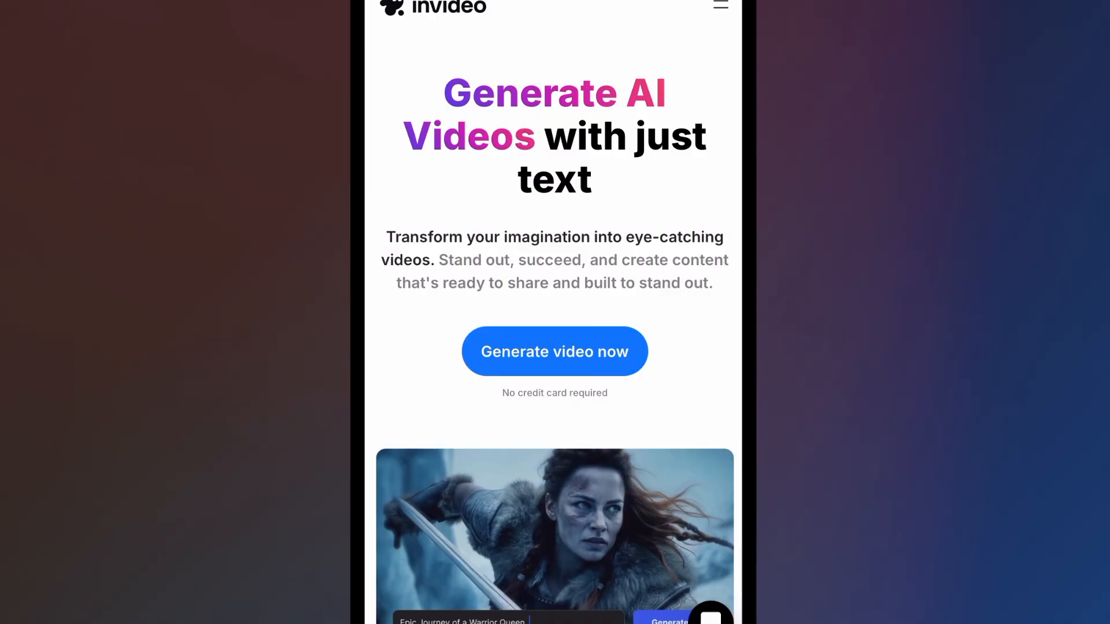
{"action": "left_click", "coordinate": [719, 7]}
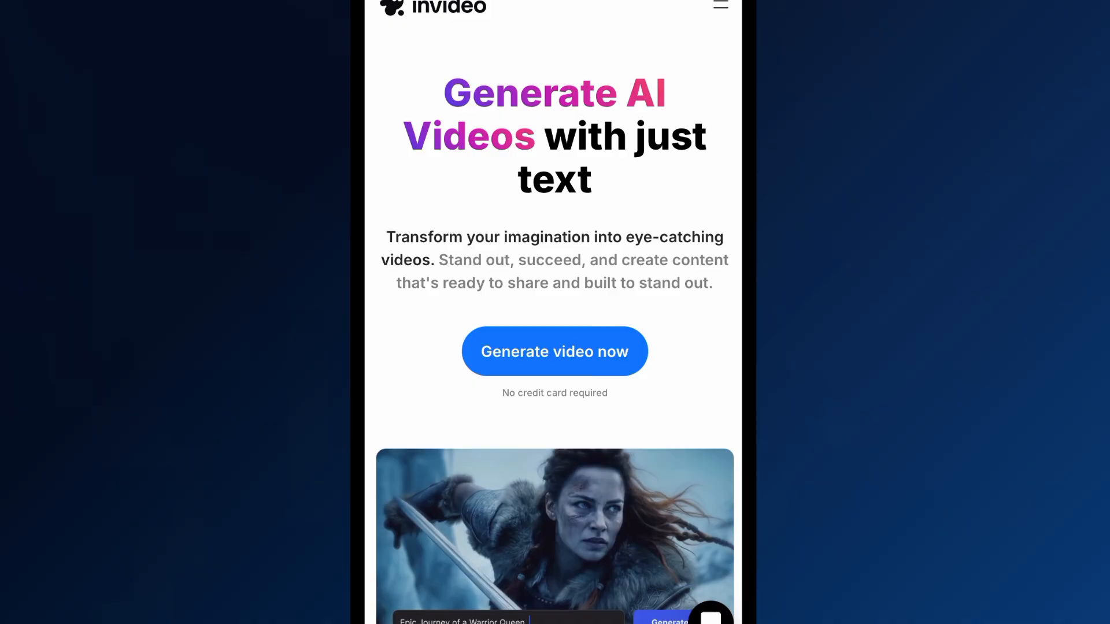
{"action": "left_click", "coordinate": [554, 351]}
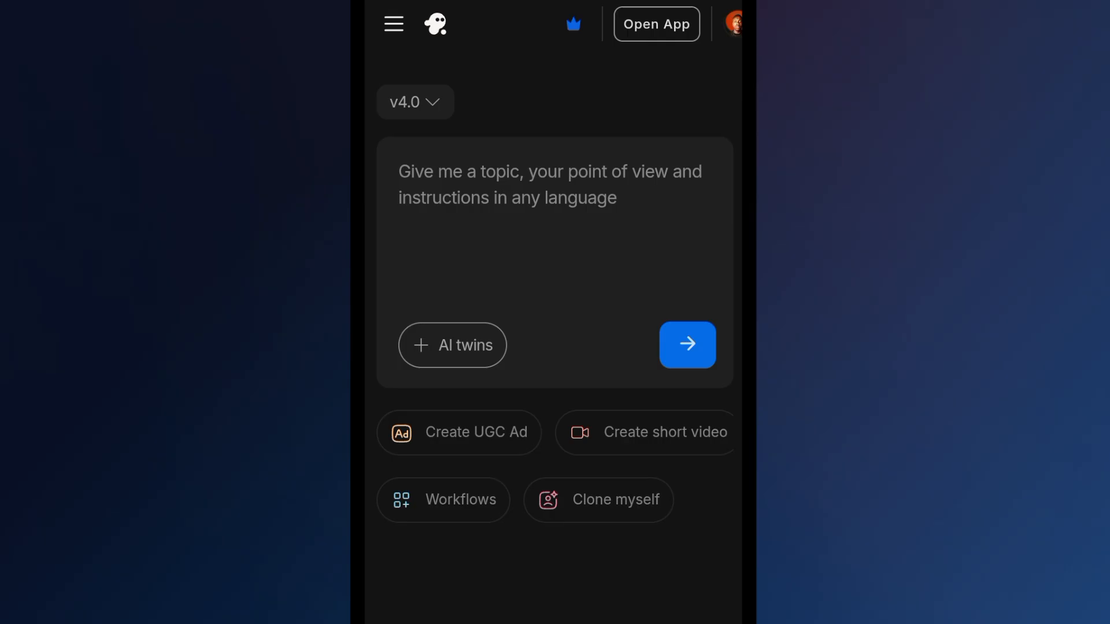
Browse the Workflows catalogue to 'Create animated videos' and choose the 'Short animated video' card
{"action": "scroll", "scroll_direction": "down", "scroll_amount": 3}
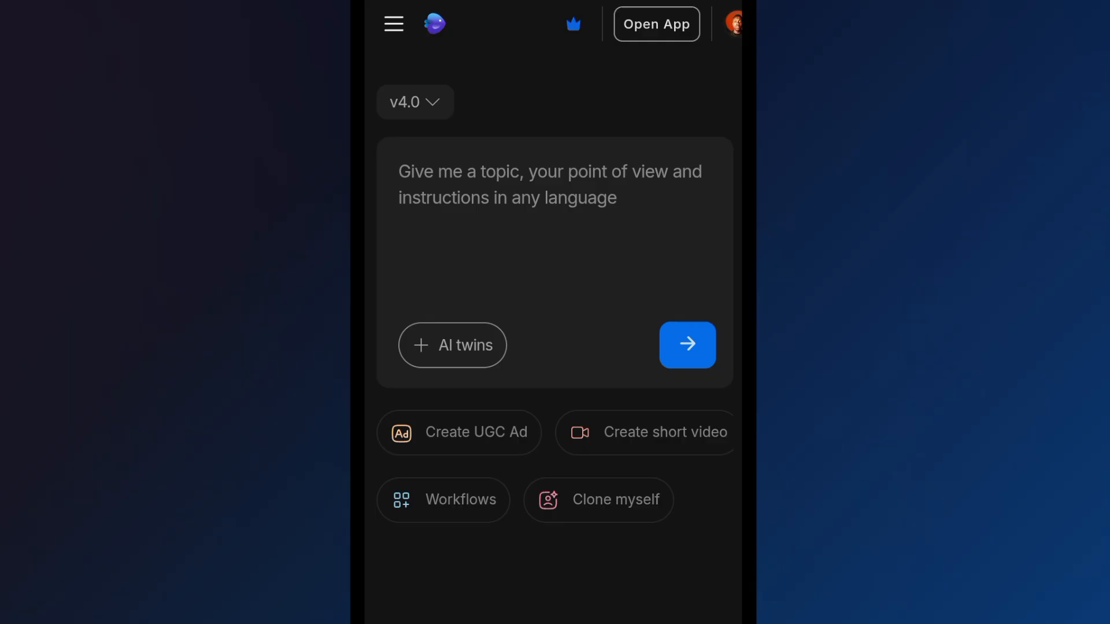
{"action": "left_click", "coordinate": [462, 499]}
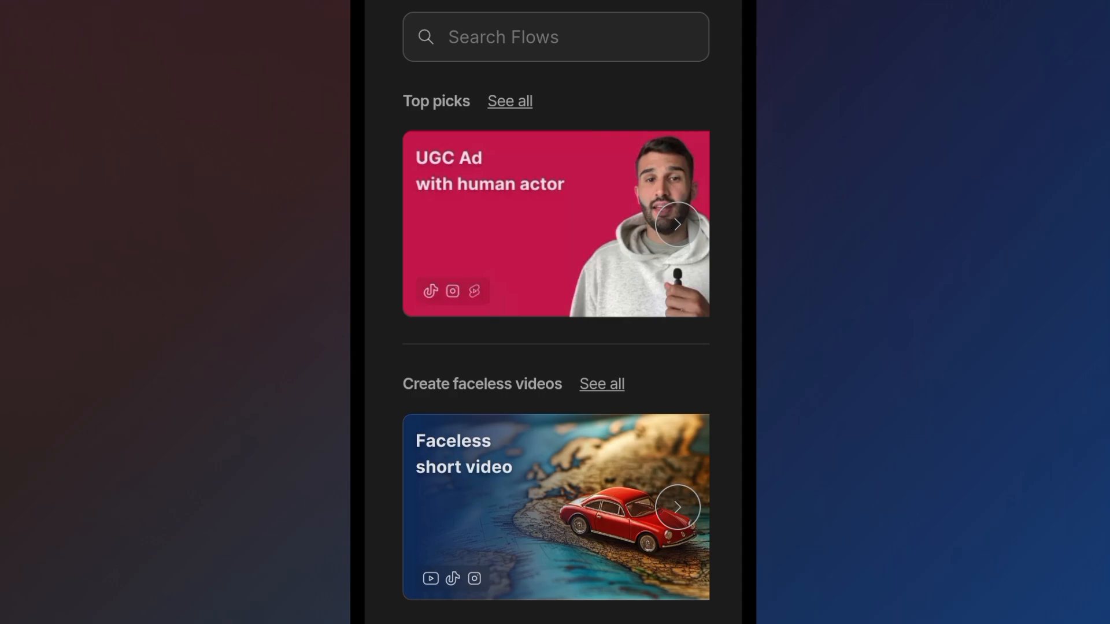
{"action": "scroll", "scroll_direction": "down", "scroll_amount": 3}
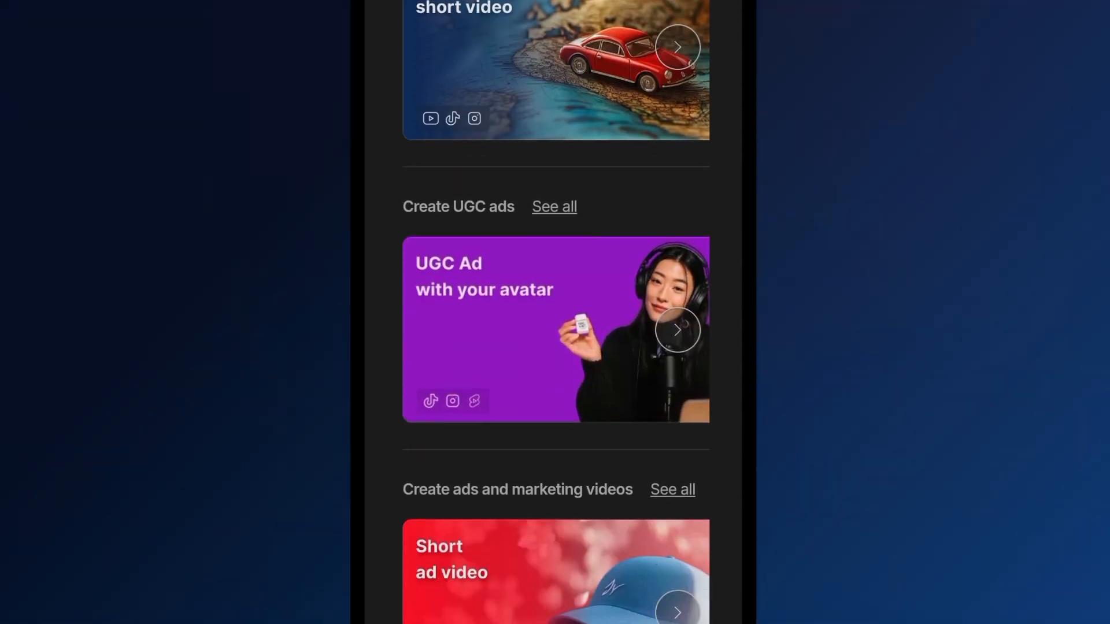
{"action": "scroll", "scroll_direction": "down", "scroll_amount": 3}
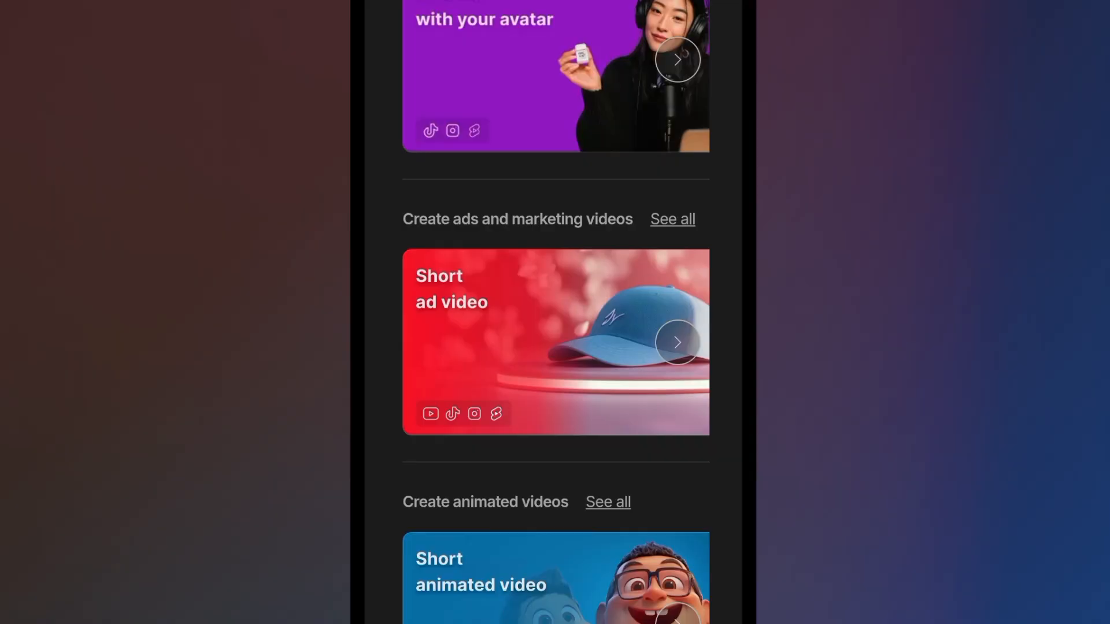
{"action": "scroll", "scroll_direction": "down", "scroll_amount": 3}
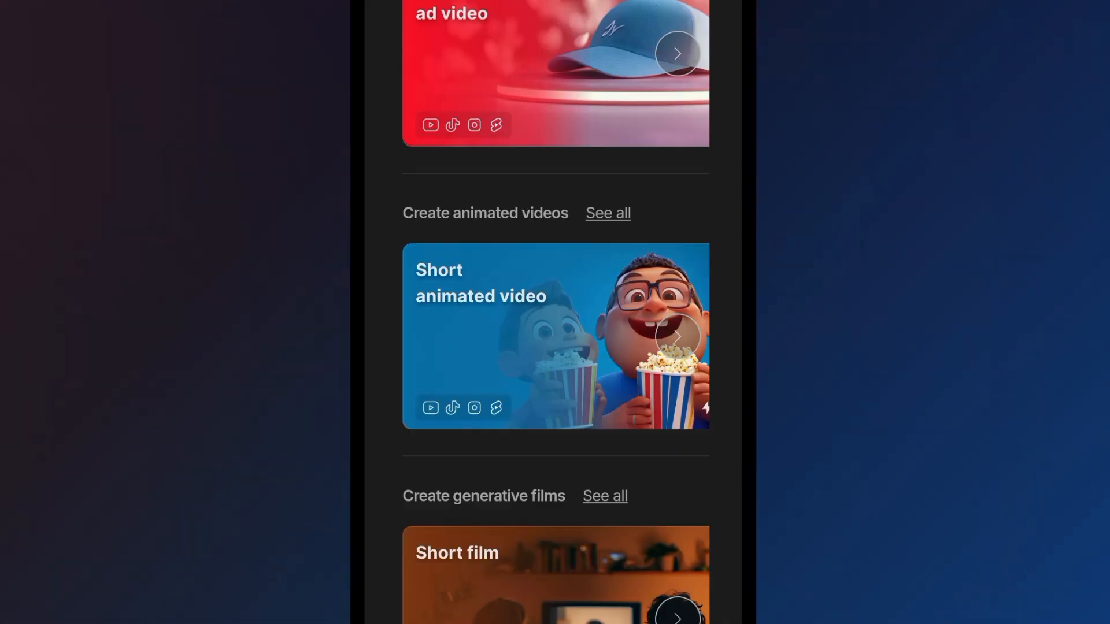
{"action": "left_click", "coordinate": [555, 335]}
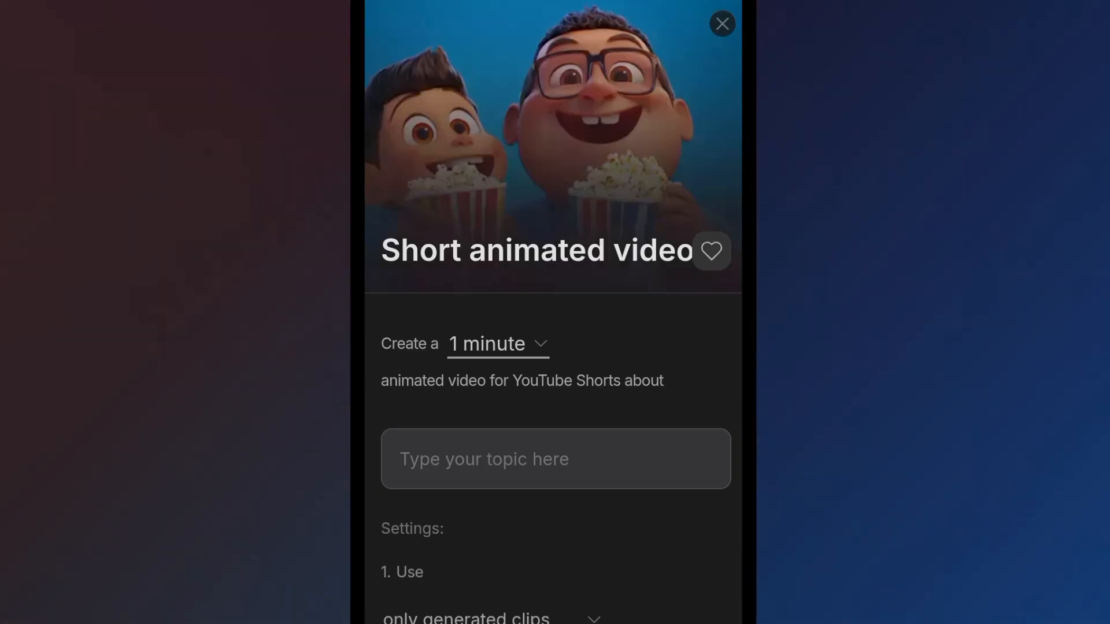
{"action": "scroll", "scroll_direction": "down", "scroll_amount": 3}
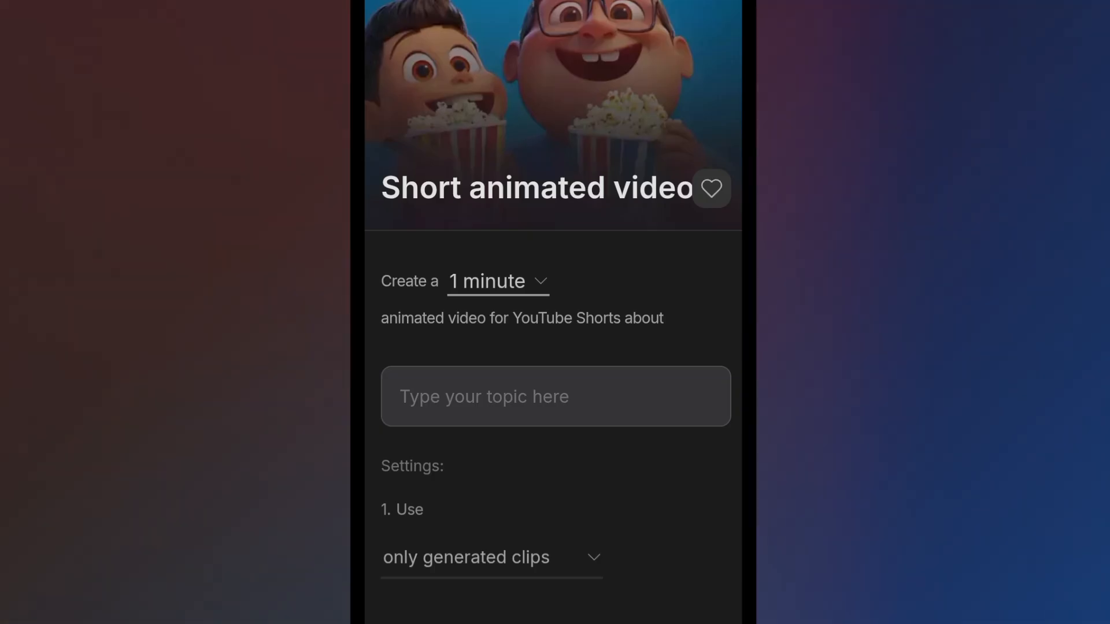
{"action": "scroll", "scroll_direction": "down", "scroll_amount": 3}
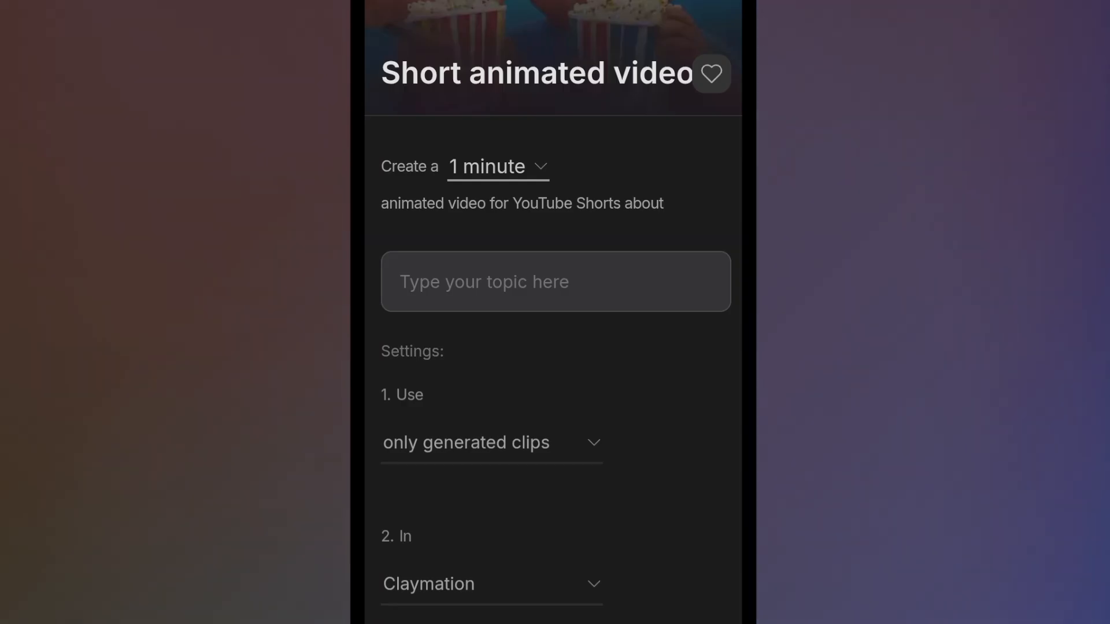
{"action": "left_click", "coordinate": [488, 166]}
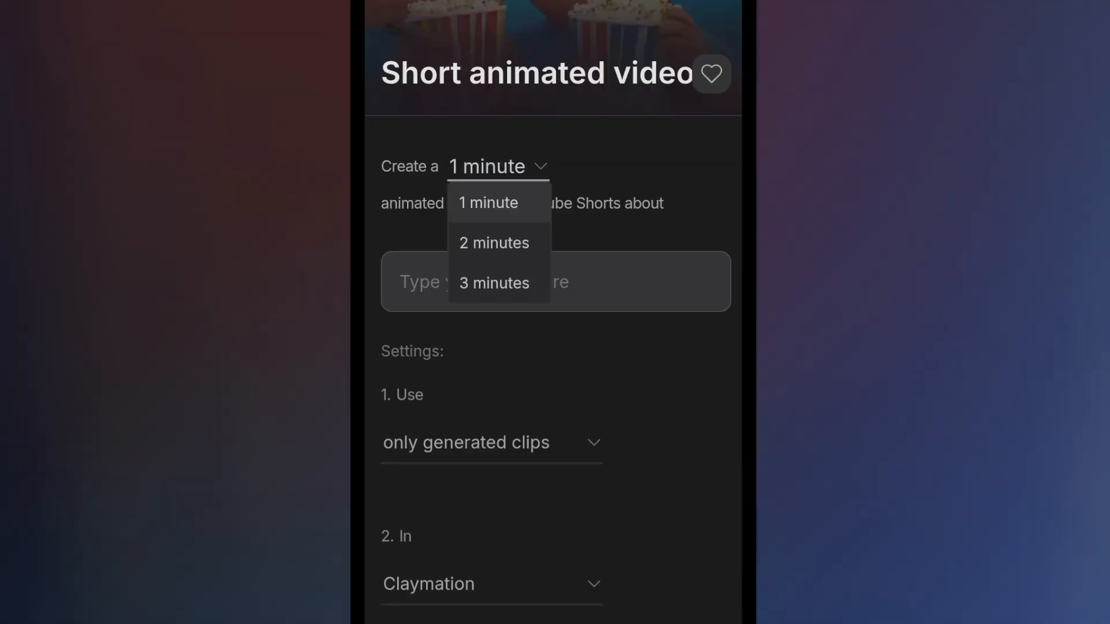
{"action": "left_click", "coordinate": [488, 203]}
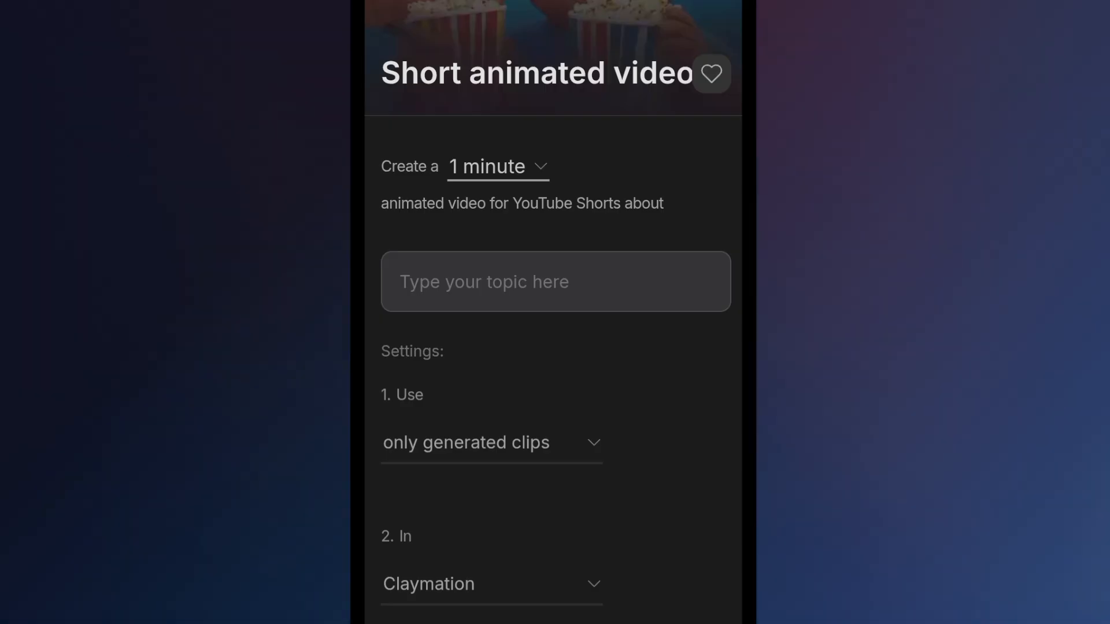
{"action": "scroll", "scroll_direction": "down", "scroll_amount": 3}
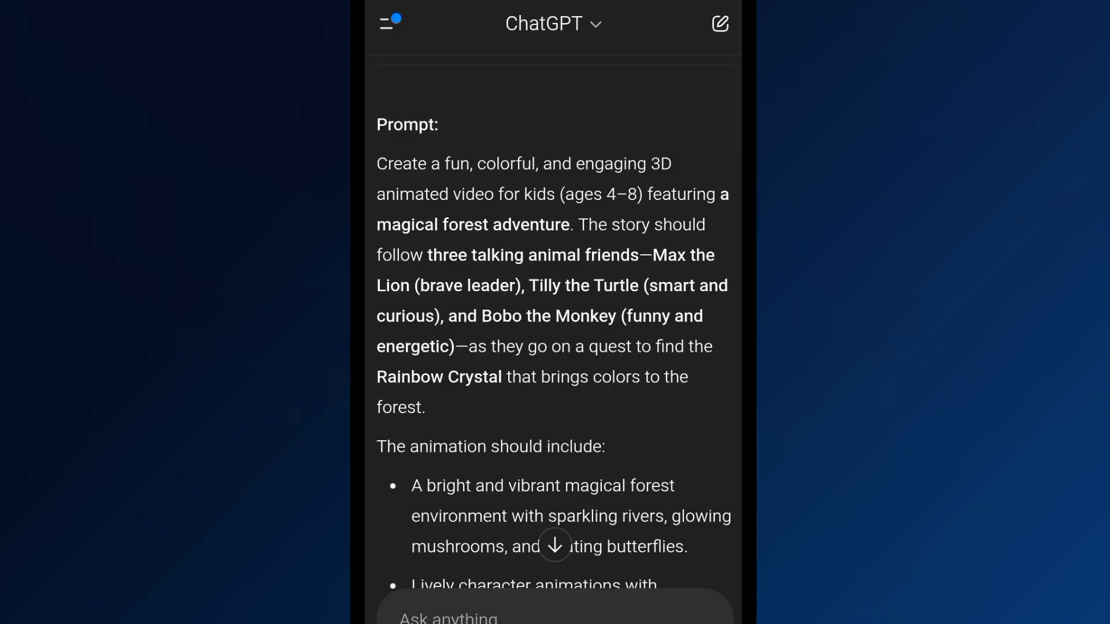
Scroll through the ChatGPT reply to reach the forest-adventure Prompt text
{"action": "scroll", "scroll_direction": "down", "scroll_amount": 3}
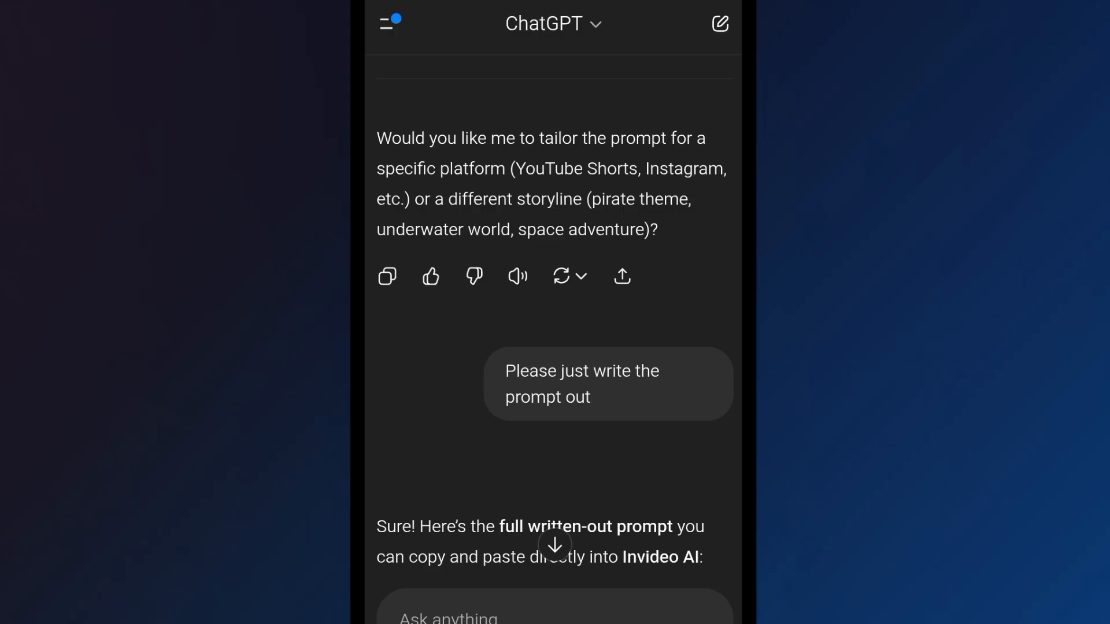
{"action": "scroll", "scroll_direction": "down", "scroll_amount": 3}
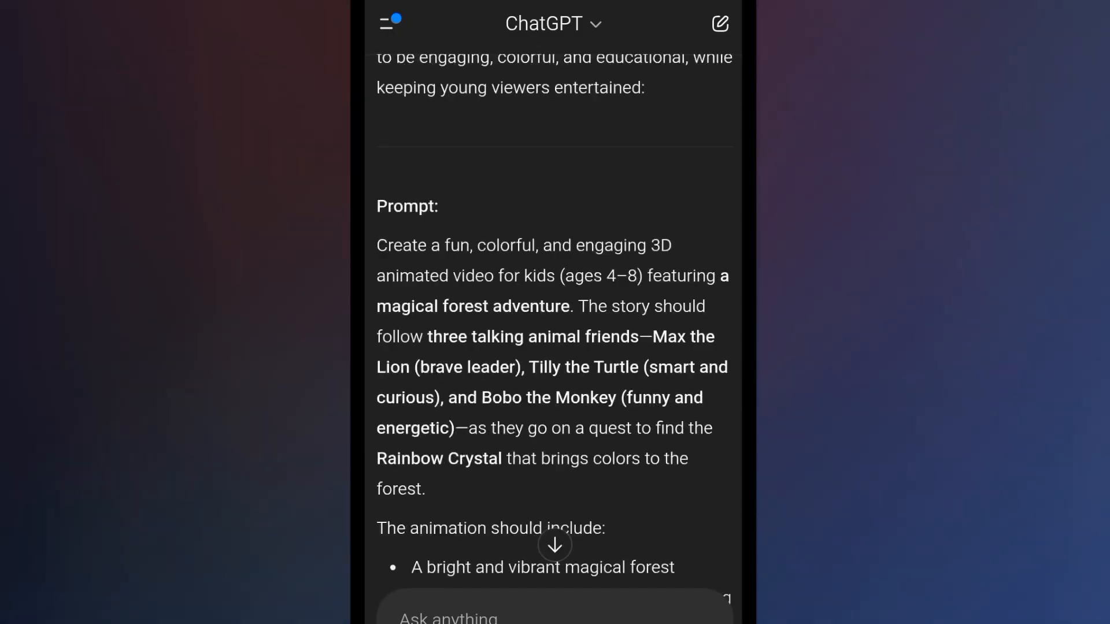
{"action": "scroll", "scroll_direction": "down", "scroll_amount": 3}
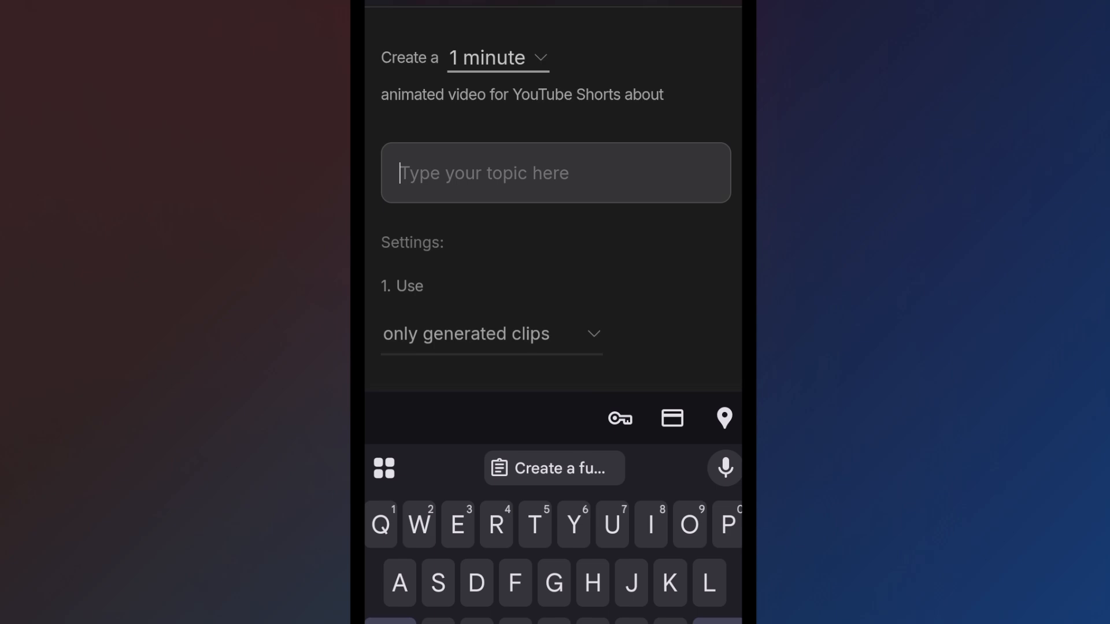
Fill the topic with the forest prompt ending 'Crystal that brings colors to the forest.' and keep generated clips as media
{"action": "type", "text": "Crystal that brings colors to the forest."}
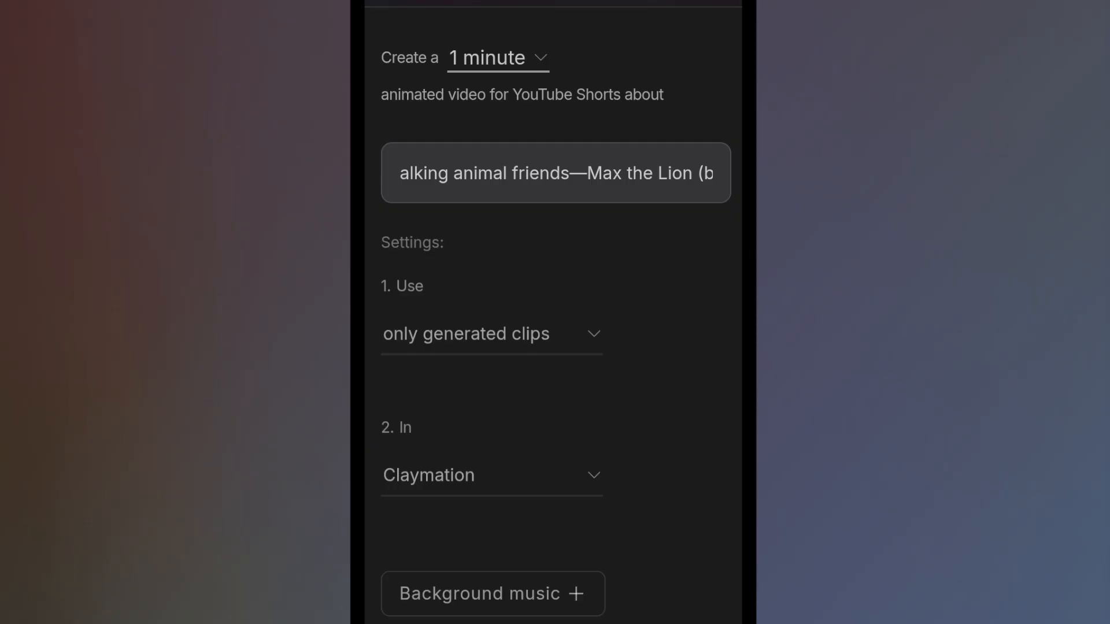
{"action": "scroll", "scroll_direction": "down", "scroll_amount": 3}
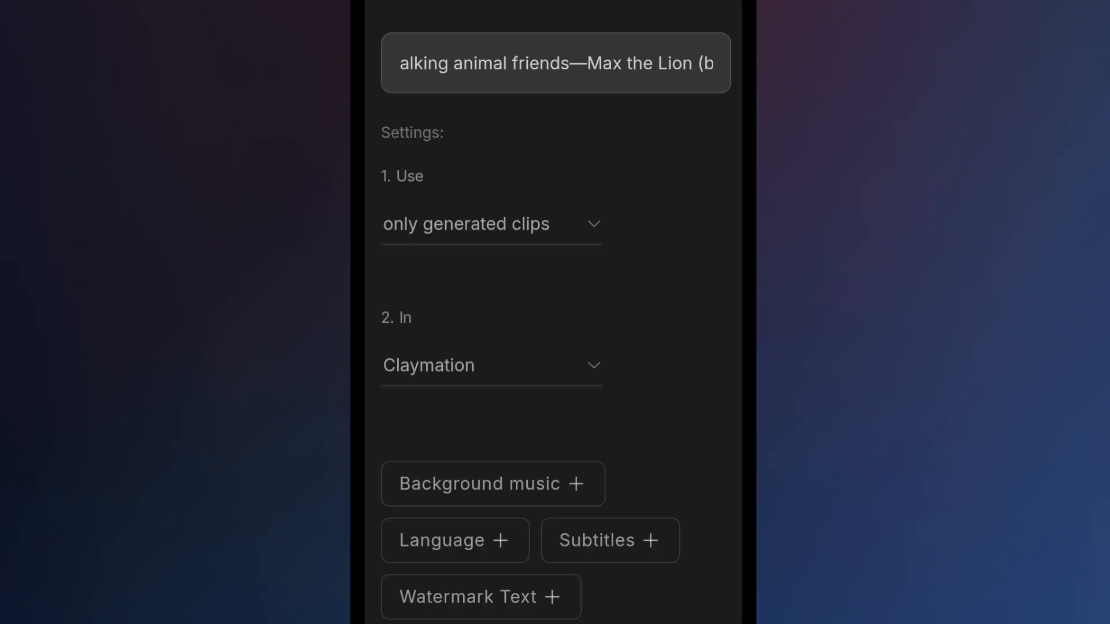
{"action": "left_click", "coordinate": [492, 223]}
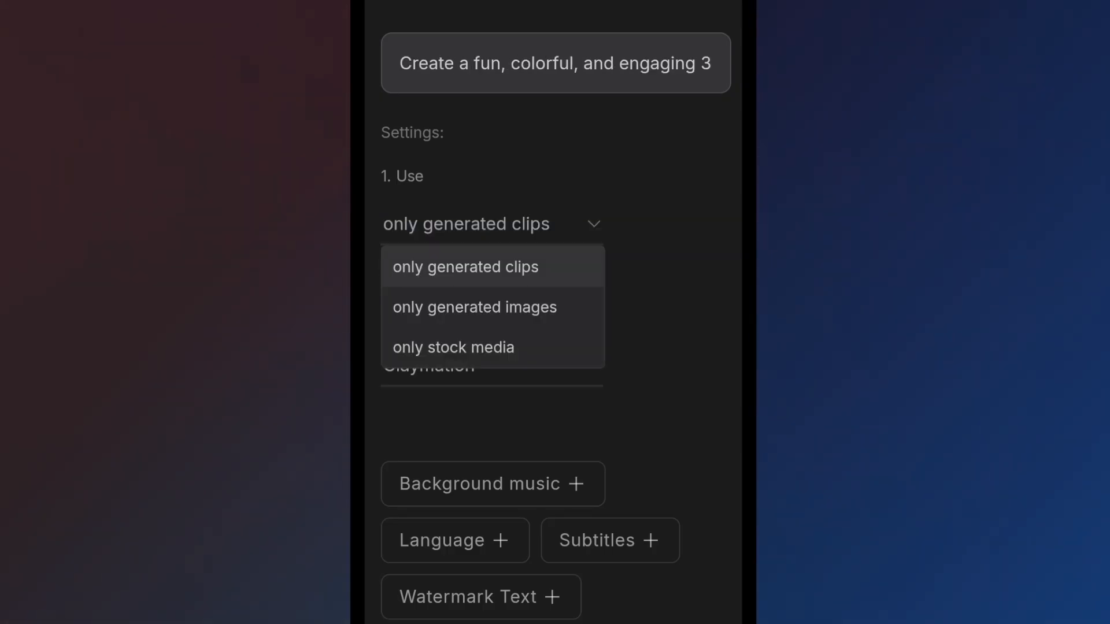
{"action": "left_click", "coordinate": [464, 267]}
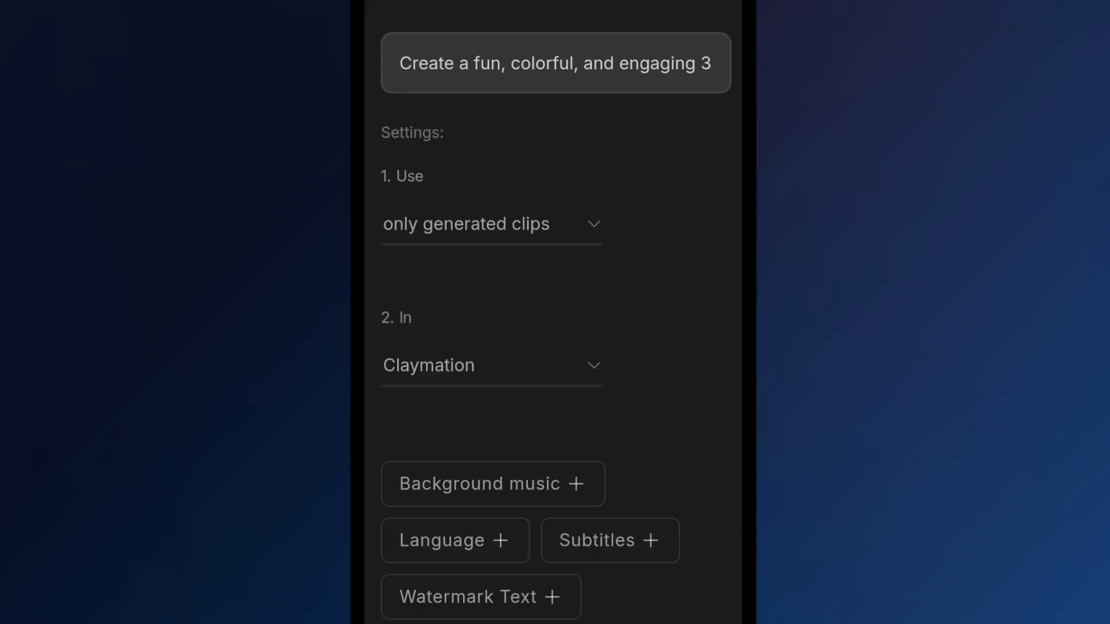
Choose the Disney Pixar animation style and add a background music setting
{"action": "left_click", "coordinate": [491, 365]}
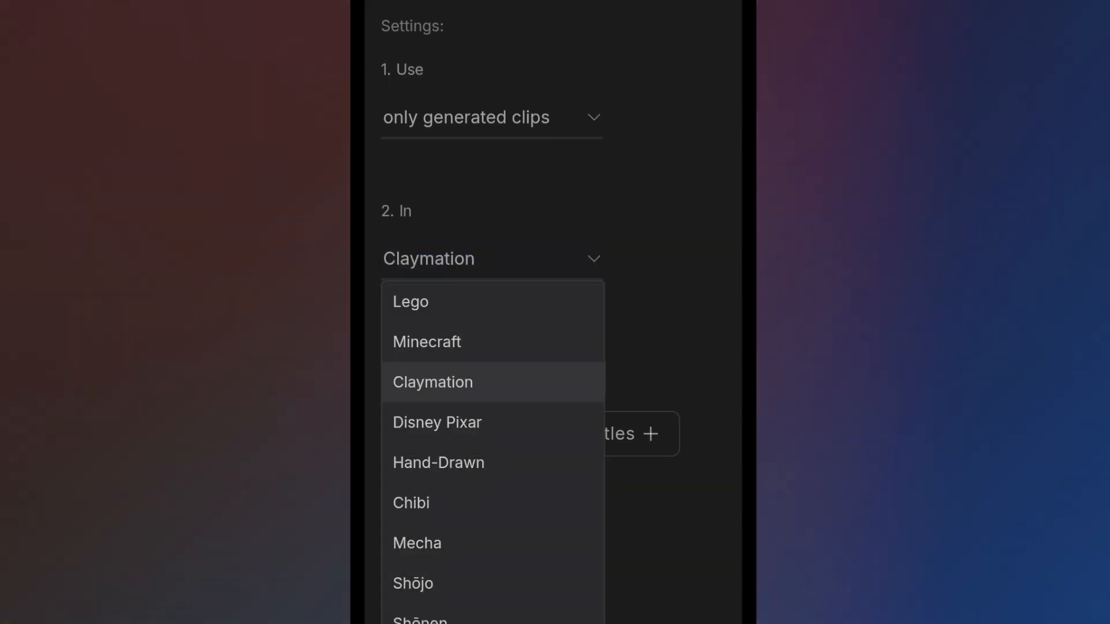
{"action": "left_click", "coordinate": [437, 424]}
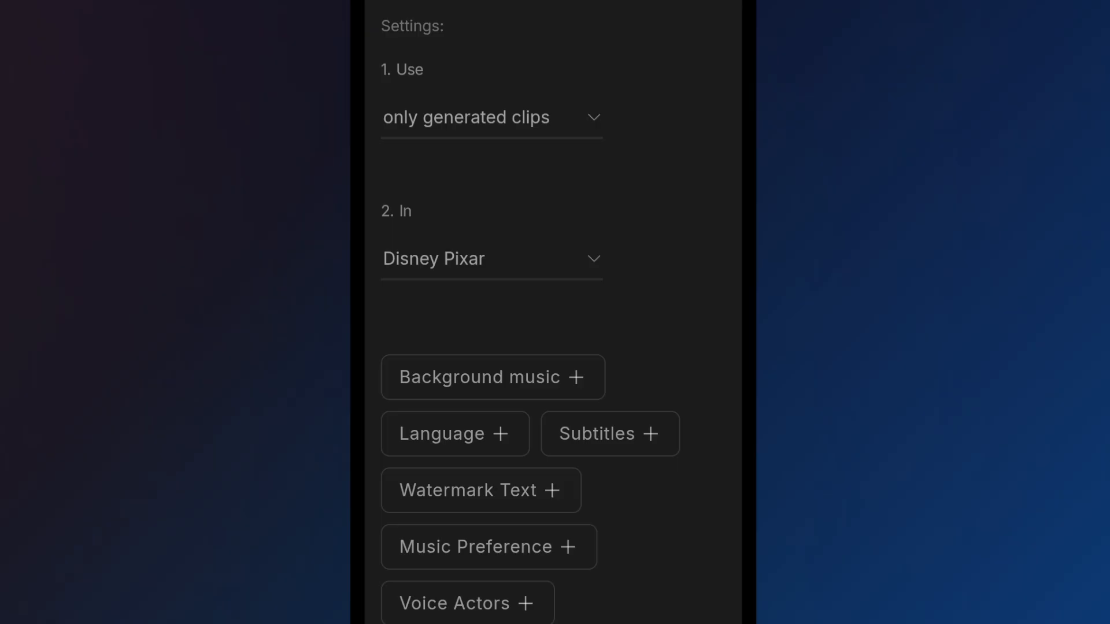
{"action": "left_click", "coordinate": [492, 377]}
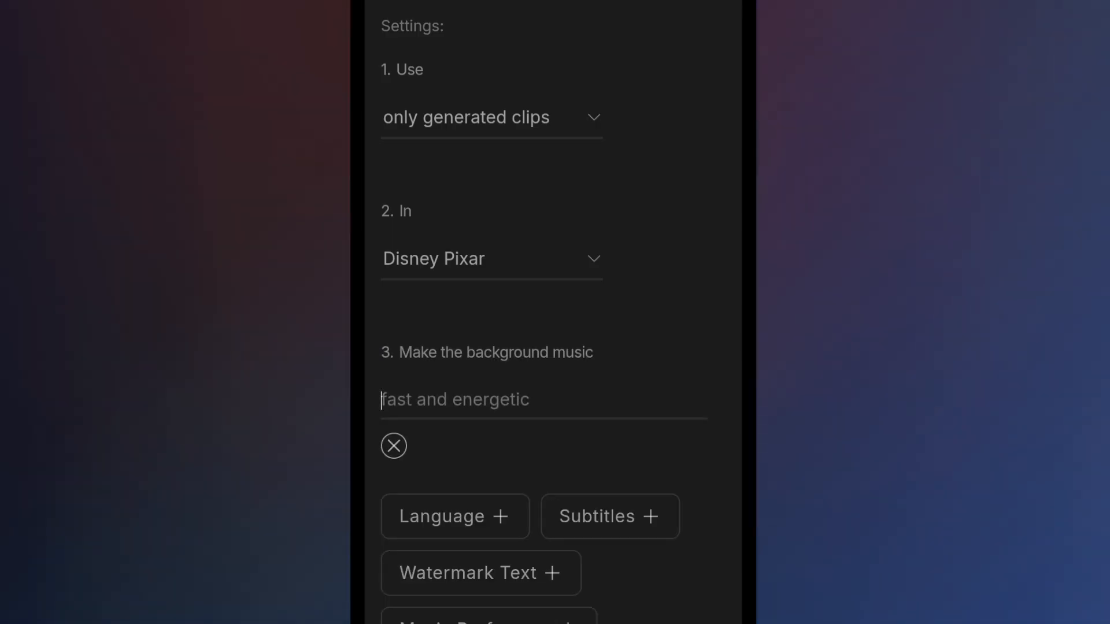
Set background music to 'Energetic For Kids', add a language setting and choose 'Don't add any subtitle'
{"action": "type", "text": "Eberg"}
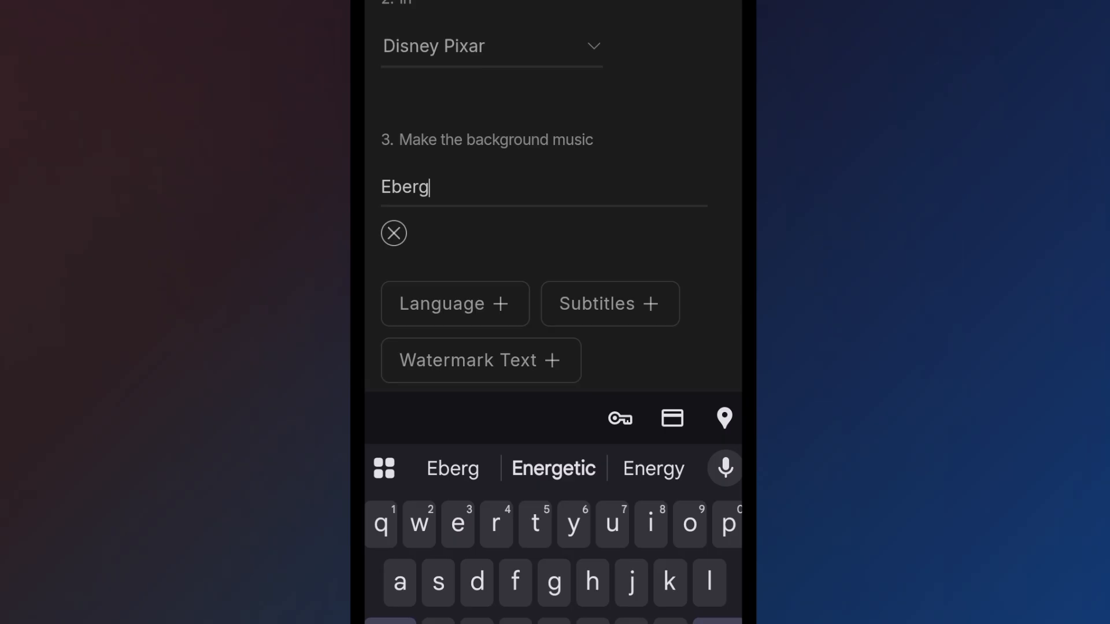
{"action": "left_click", "coordinate": [554, 468]}
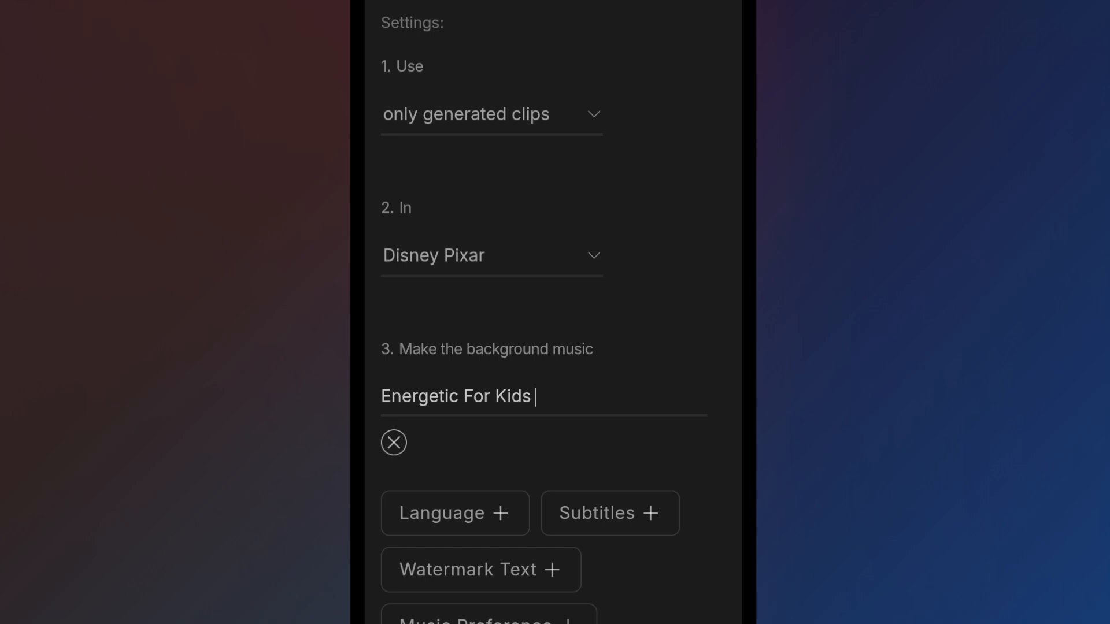
{"action": "left_click", "coordinate": [456, 513]}
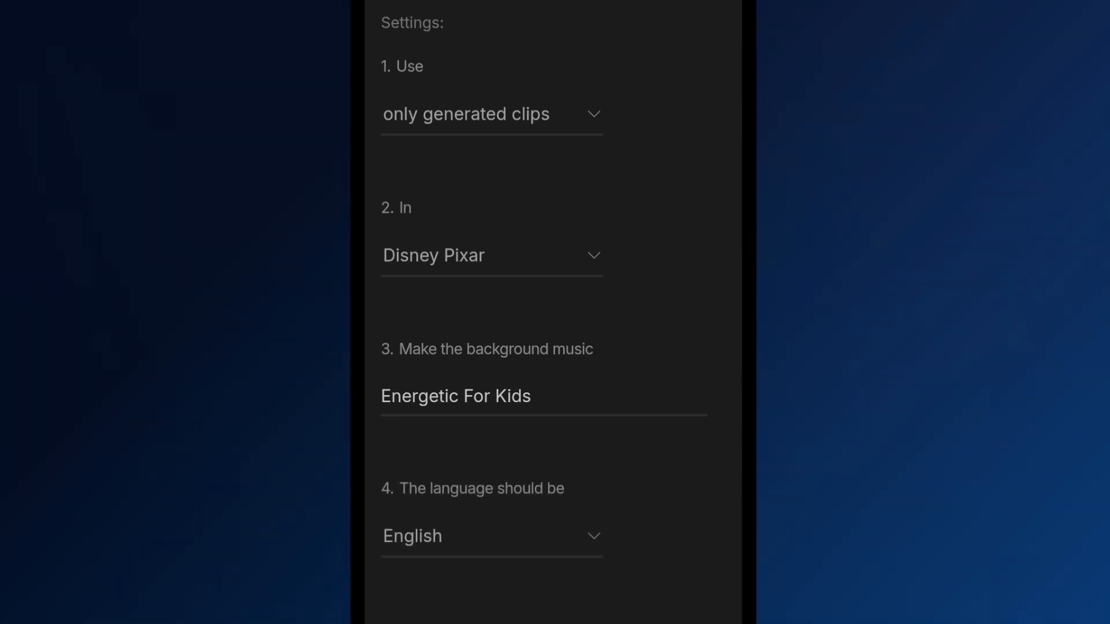
{"action": "left_click", "coordinate": [491, 535]}
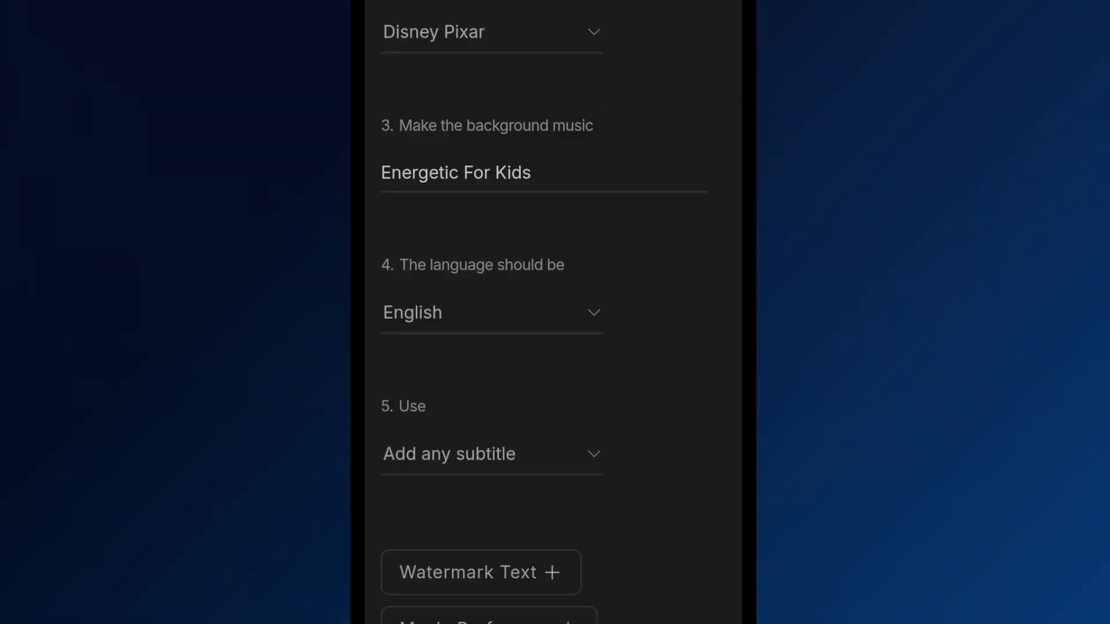
{"action": "left_click", "coordinate": [490, 454]}
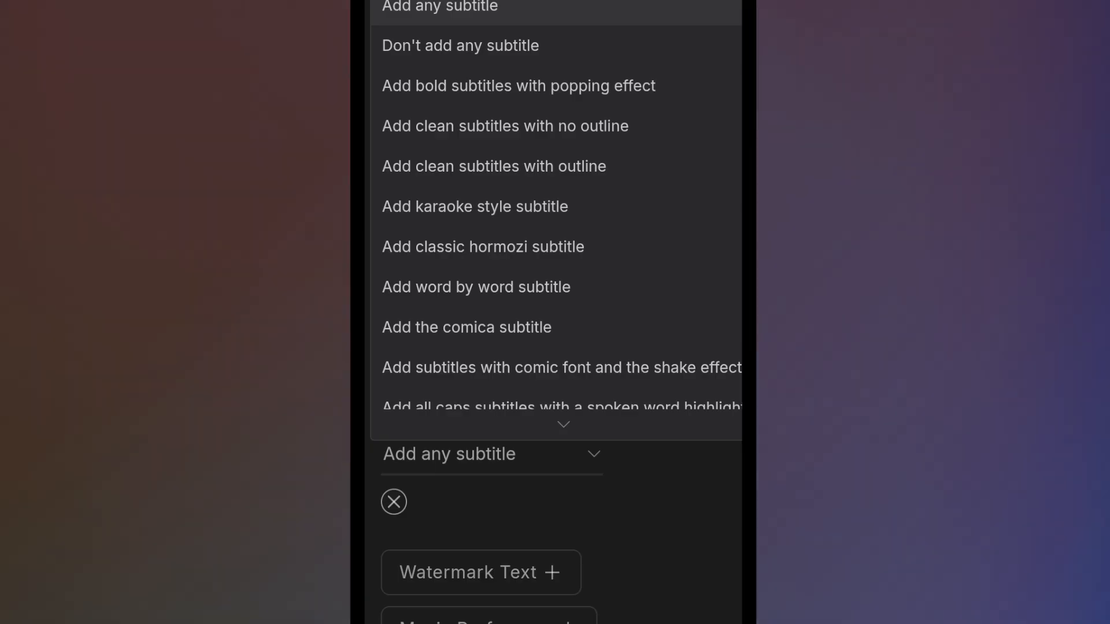
{"action": "left_click", "coordinate": [459, 45]}
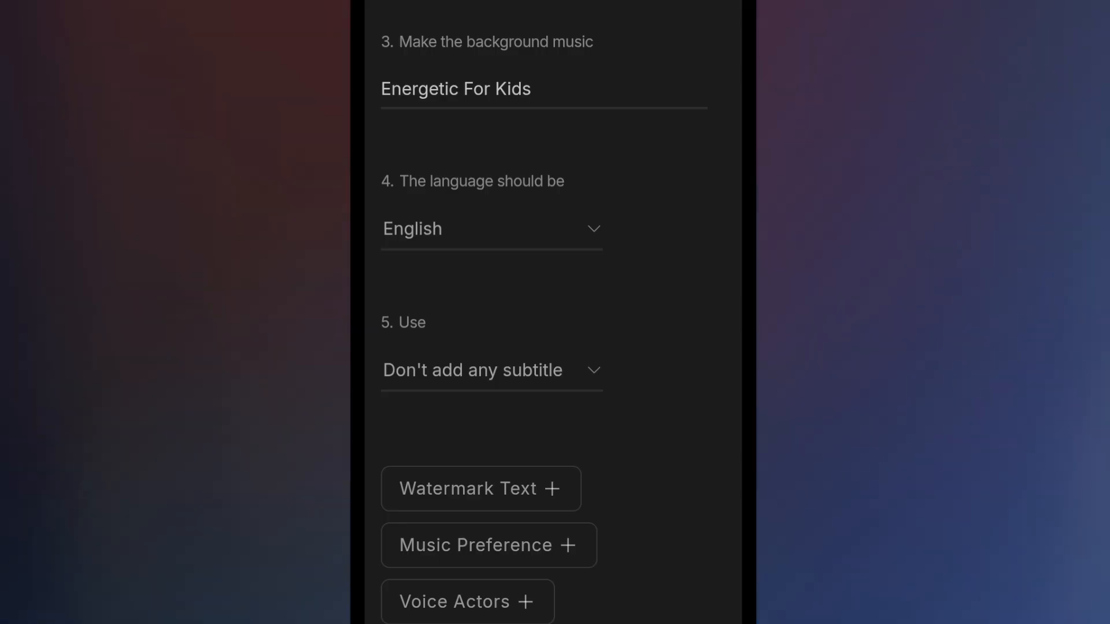
Discard the watermark text setting and keep the best available audio source
{"action": "left_click", "coordinate": [480, 487]}
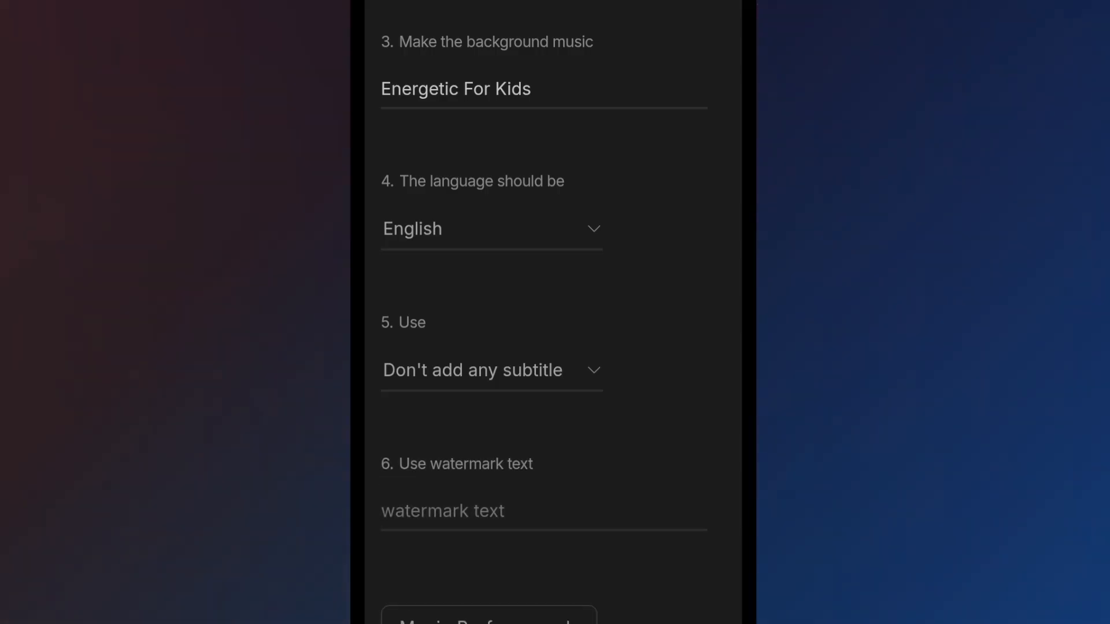
{"action": "left_click", "coordinate": [543, 510]}
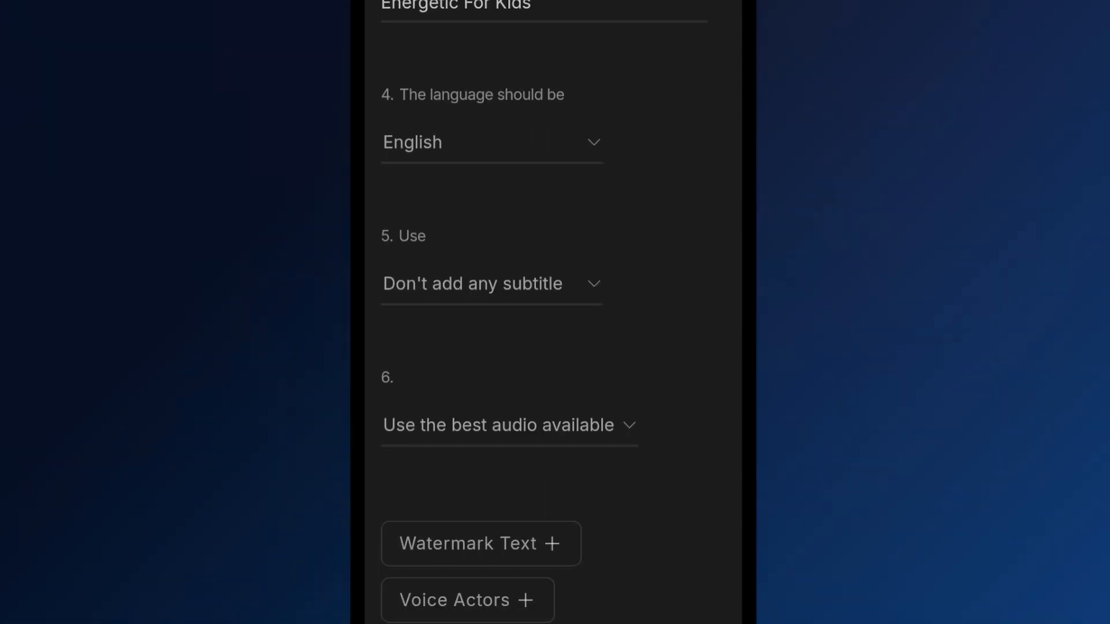
{"action": "left_click", "coordinate": [507, 425]}
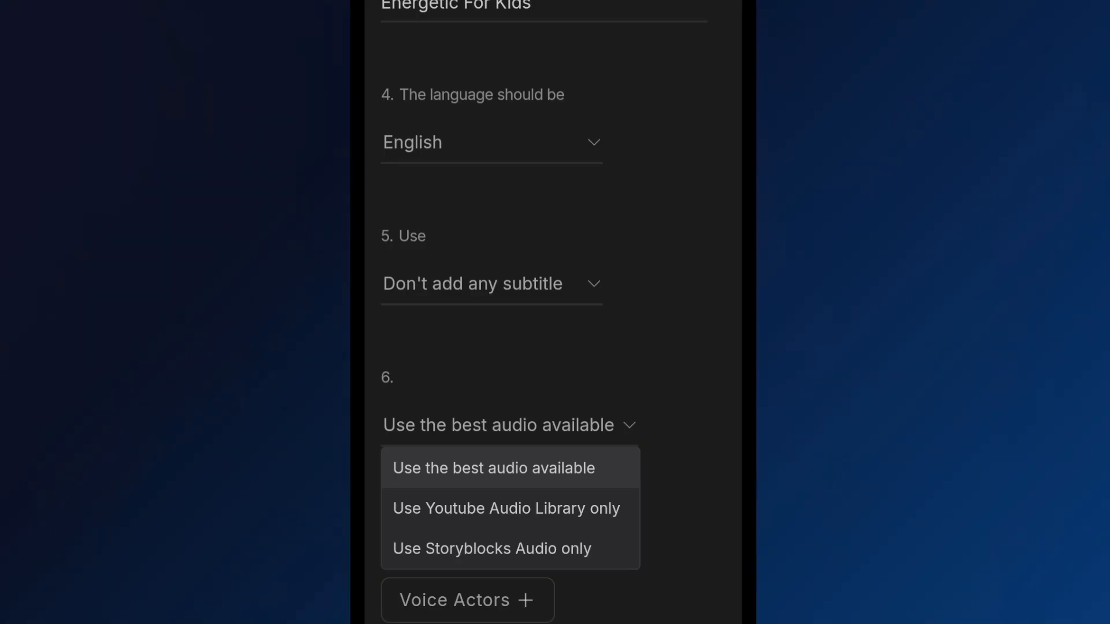
{"action": "left_click", "coordinate": [506, 507]}
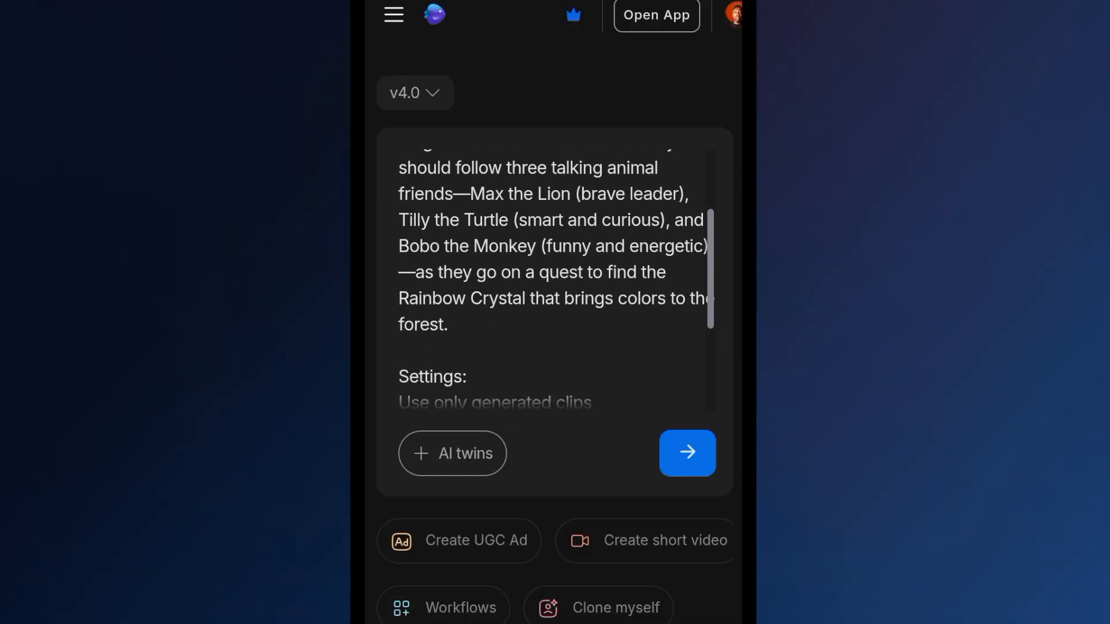
Submit the assembled forest-adventure prompt with the send arrow so generation begins
{"action": "scroll", "scroll_direction": "down", "scroll_amount": 3}
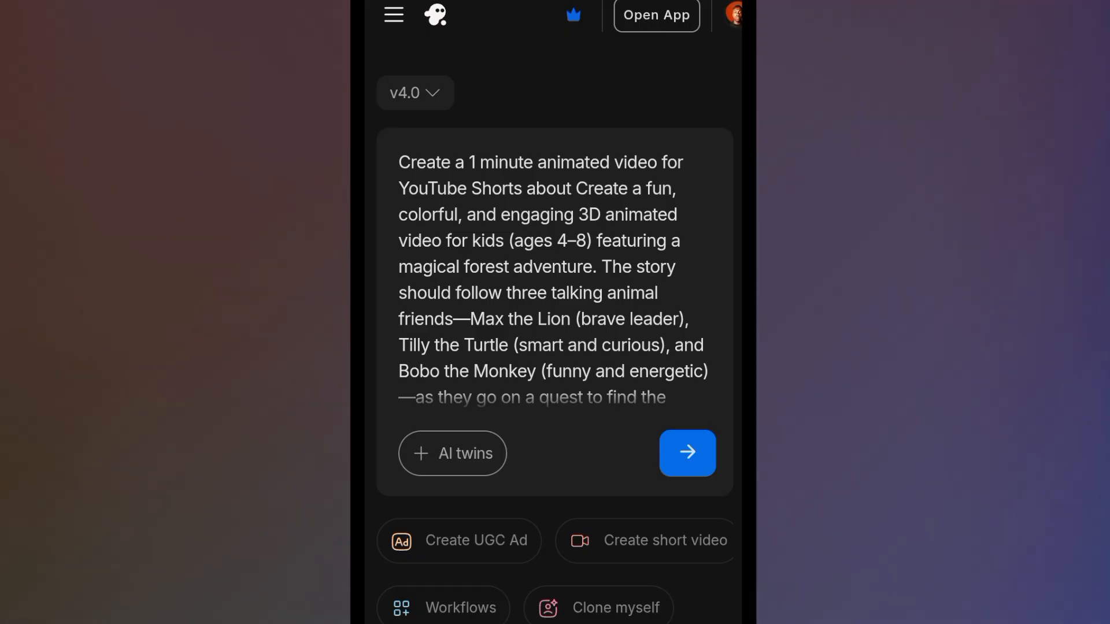
{"action": "left_click", "coordinate": [686, 452]}
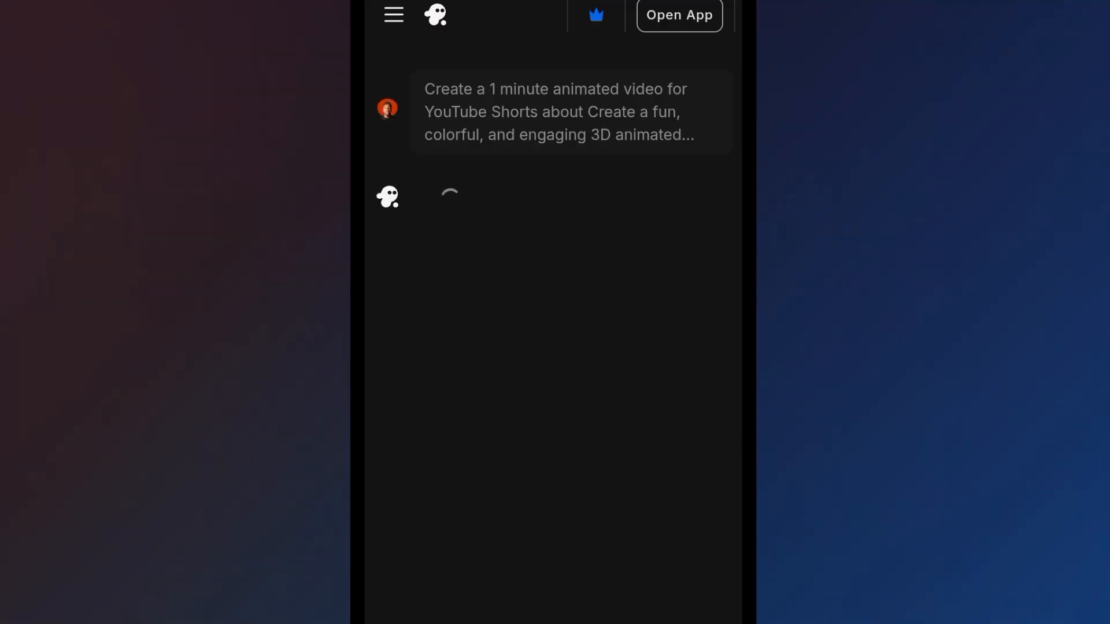
{"action": "scroll", "scroll_direction": "down", "scroll_amount": 3}
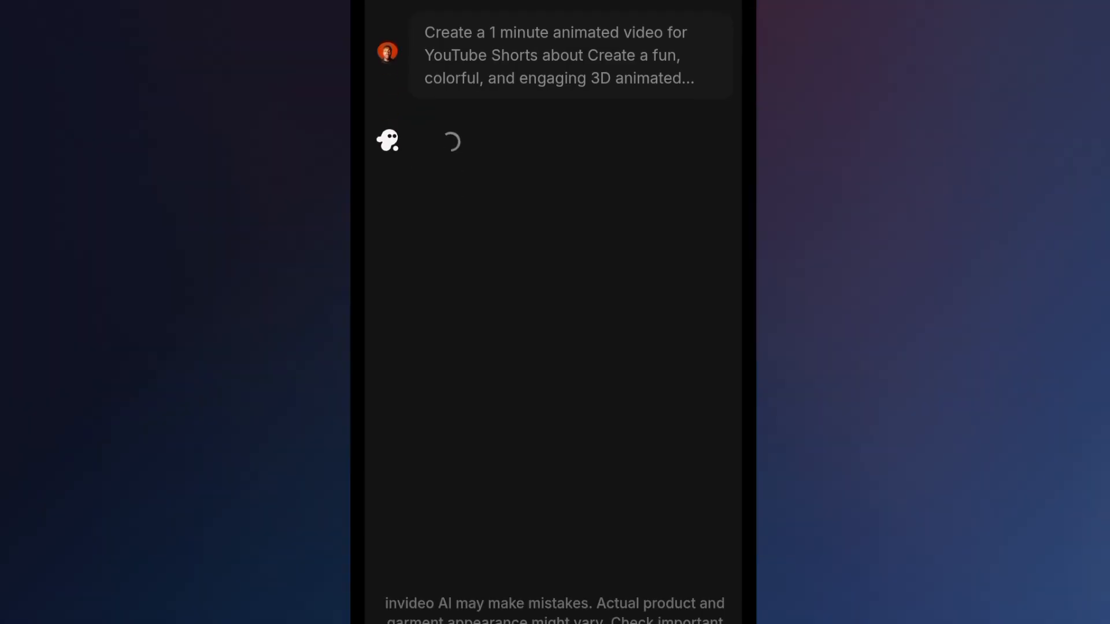